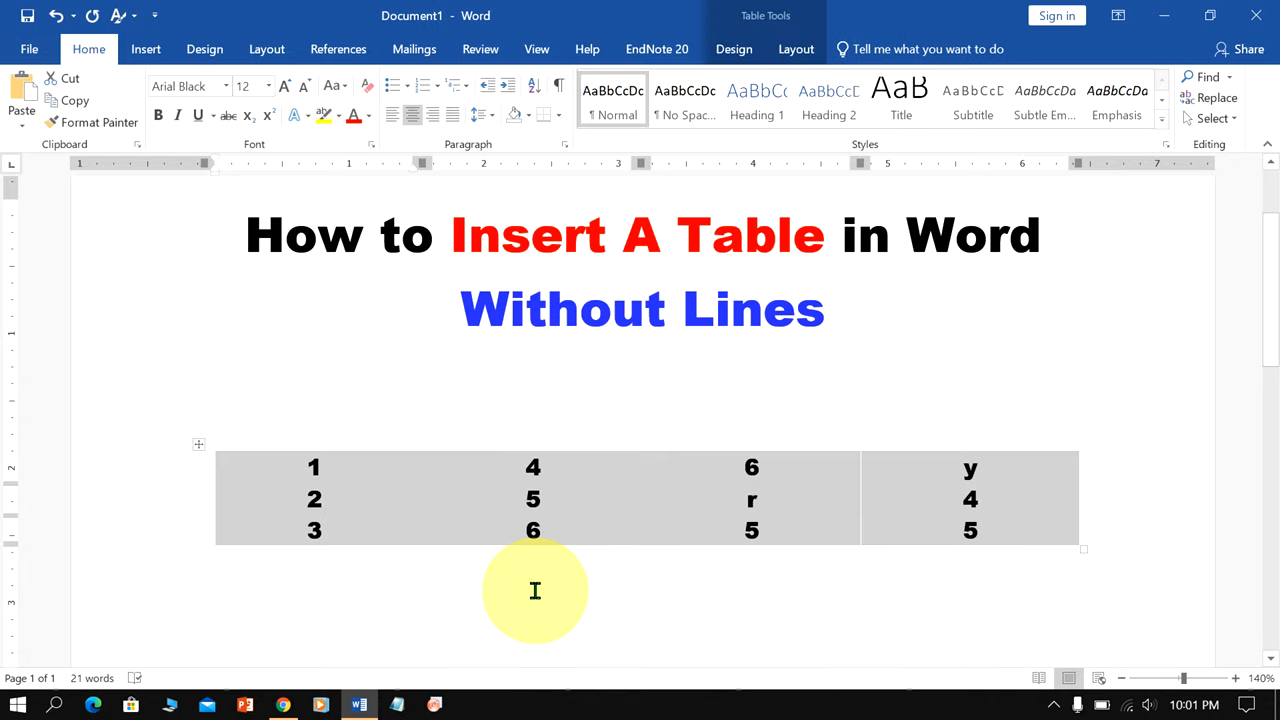
Delete the old grey four-column table, leaving only the title.
click(642, 562)
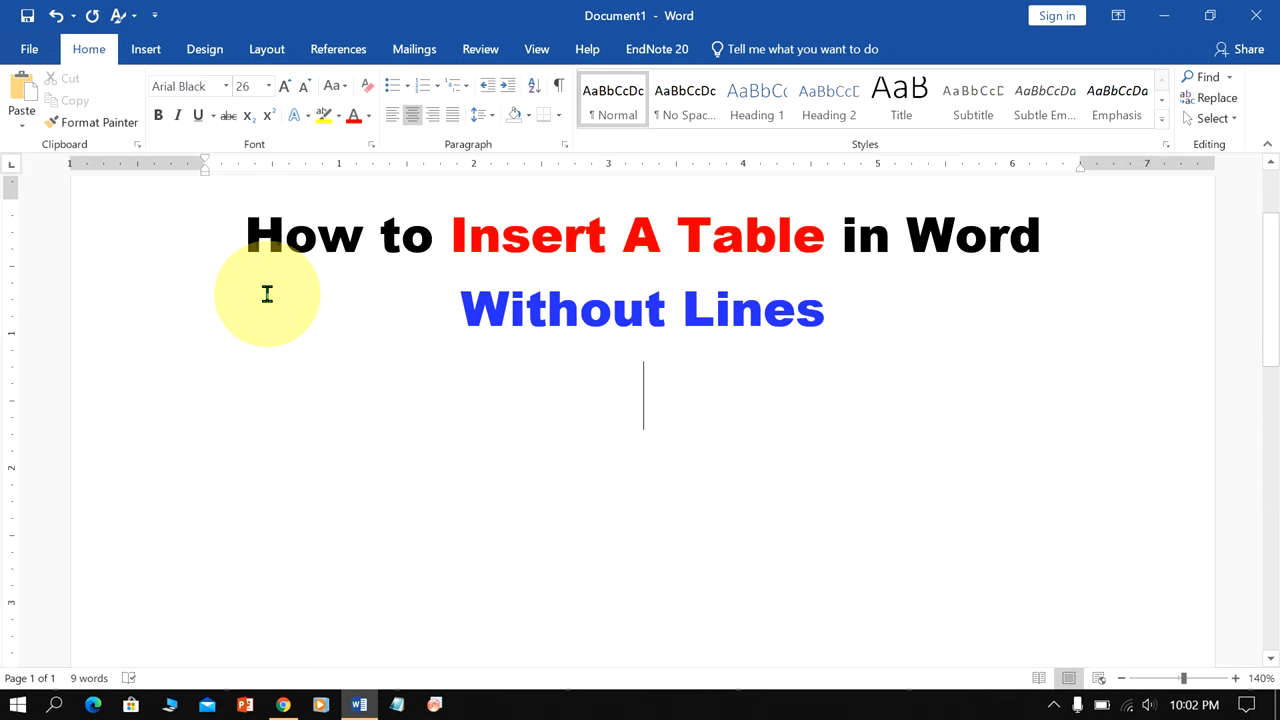
Insert a 3x3 table below the title from the Insert menu.
click(145, 49)
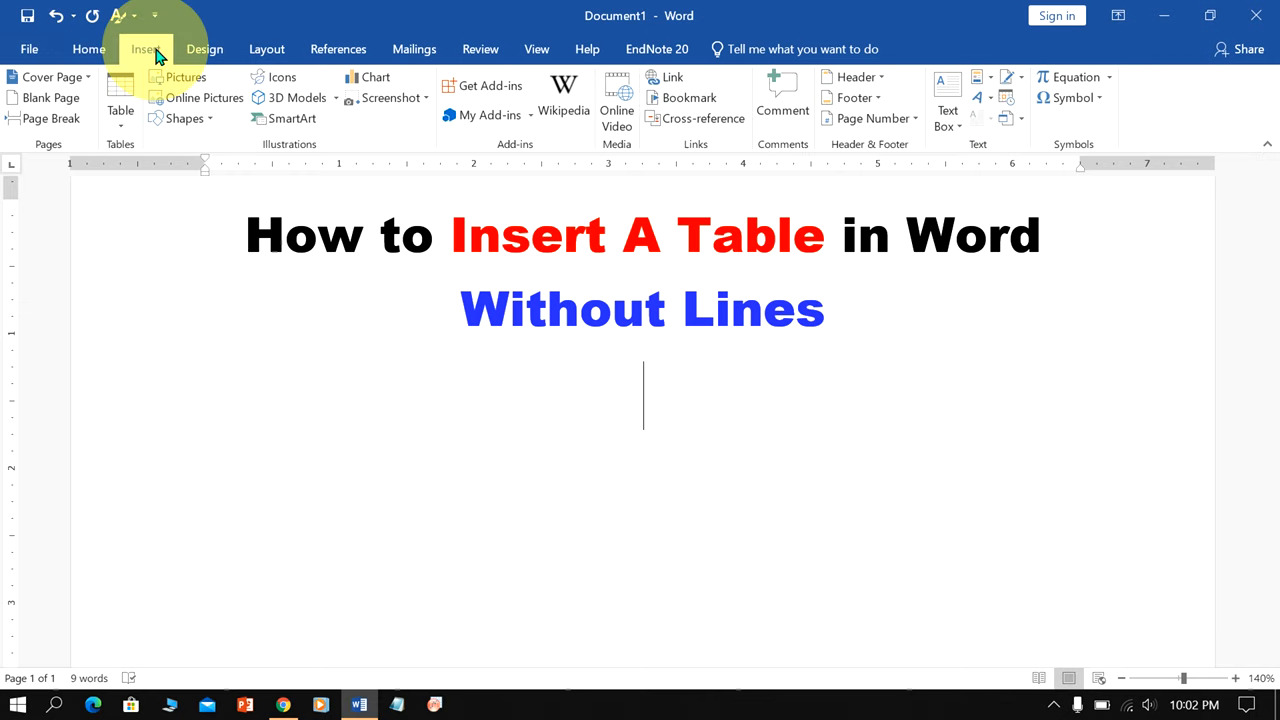
click(119, 103)
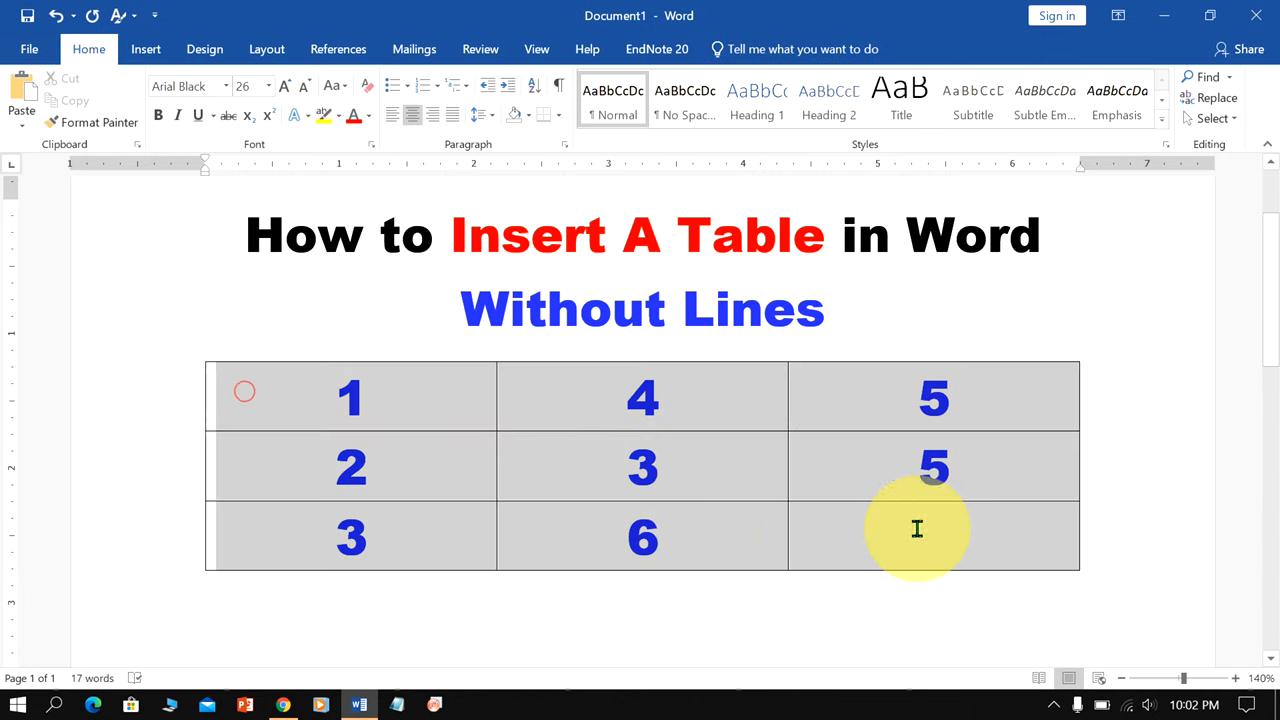
Apply No Border to the whole number table from the Table Design Borders list.
click(917, 528)
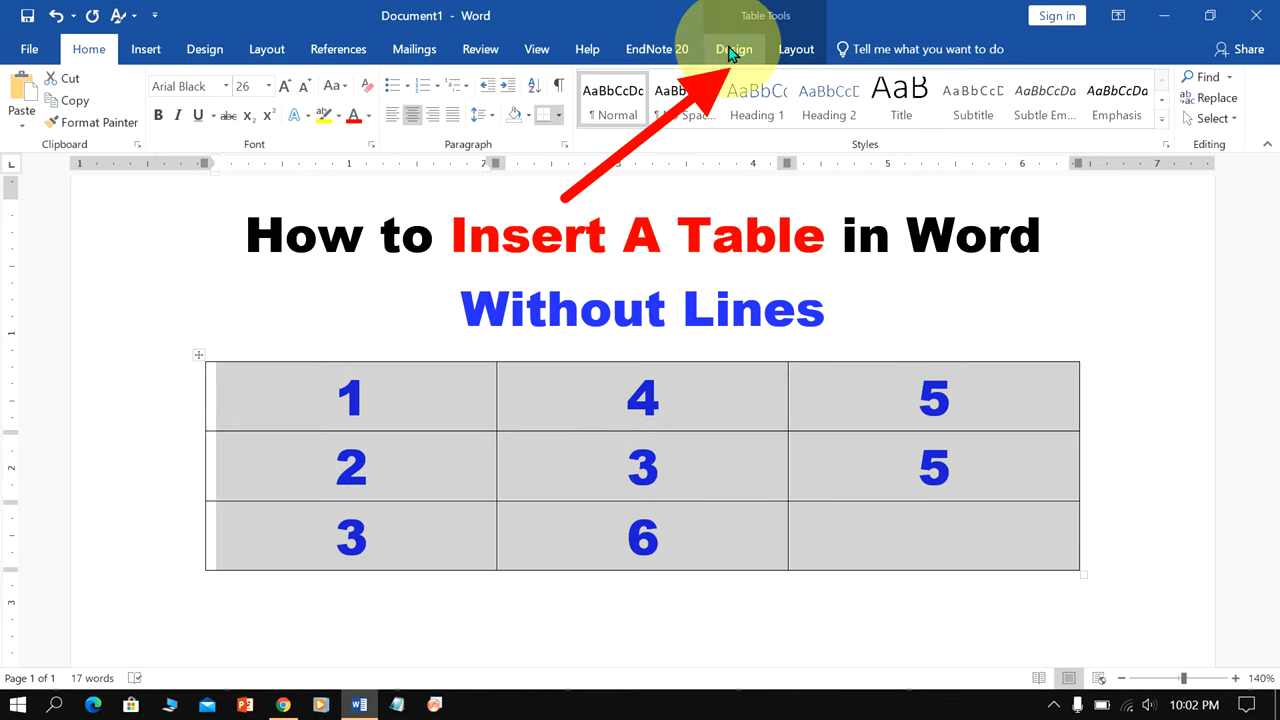
click(734, 49)
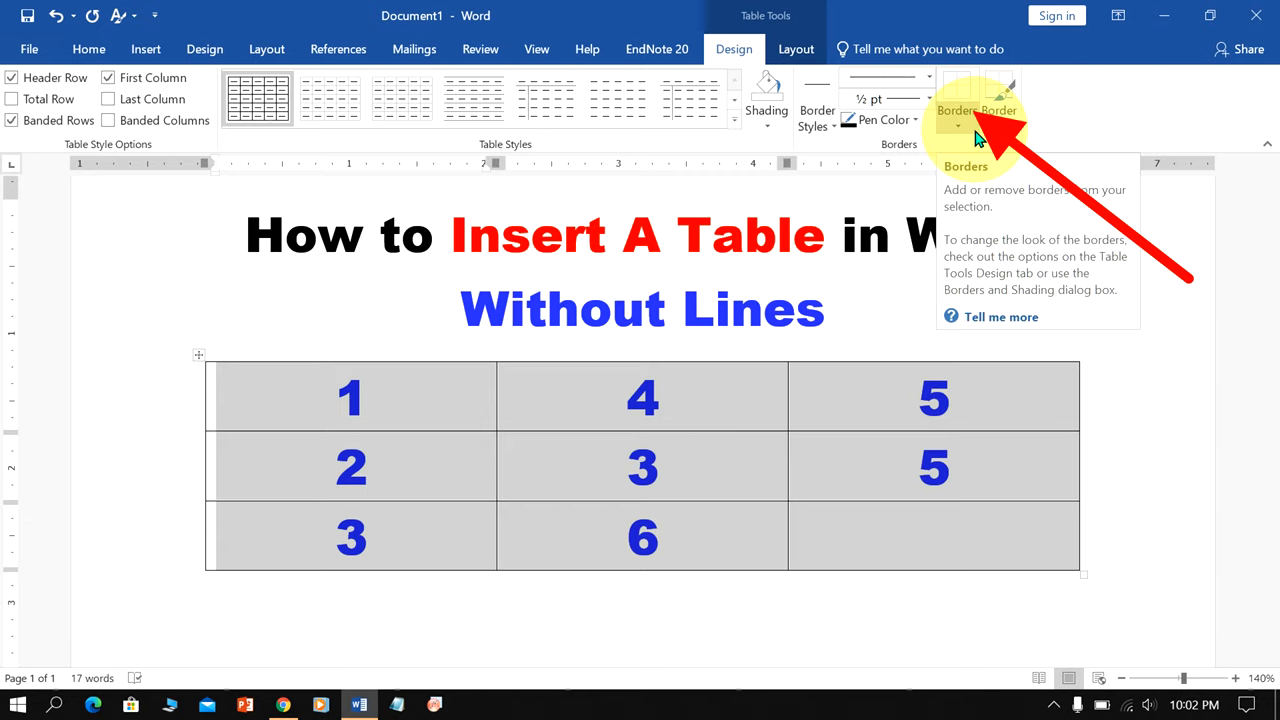
click(957, 130)
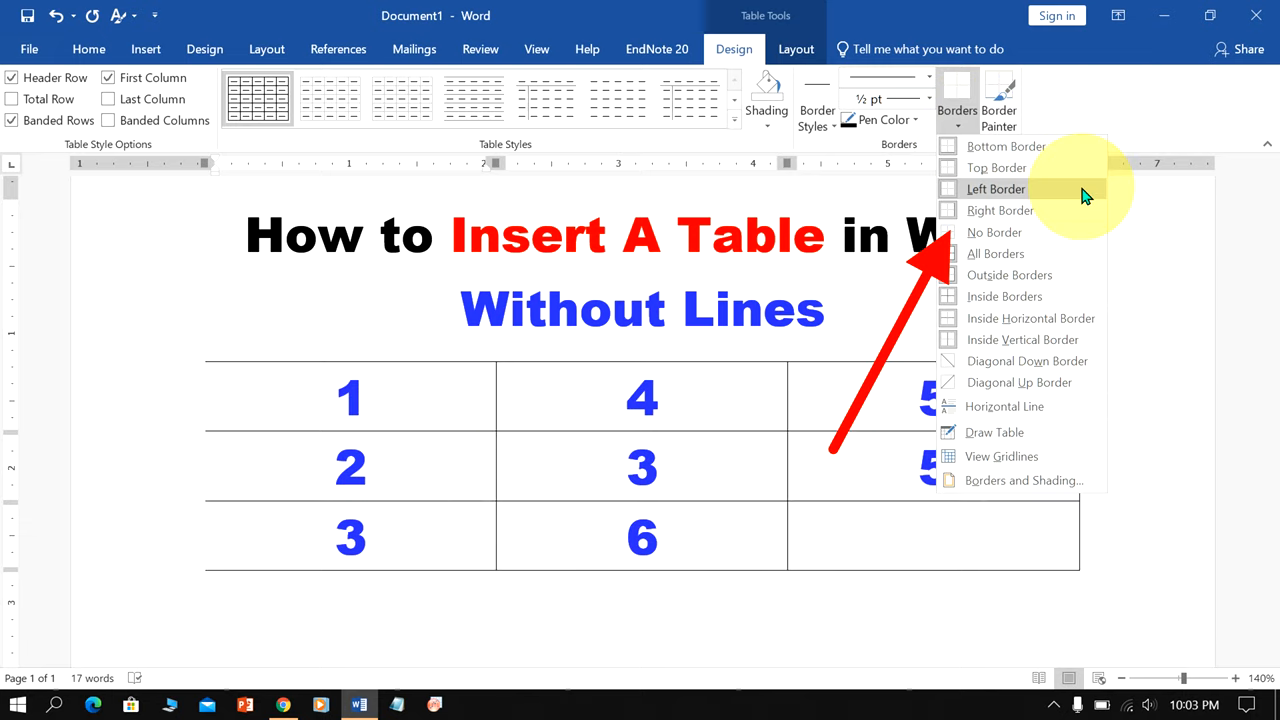
click(994, 232)
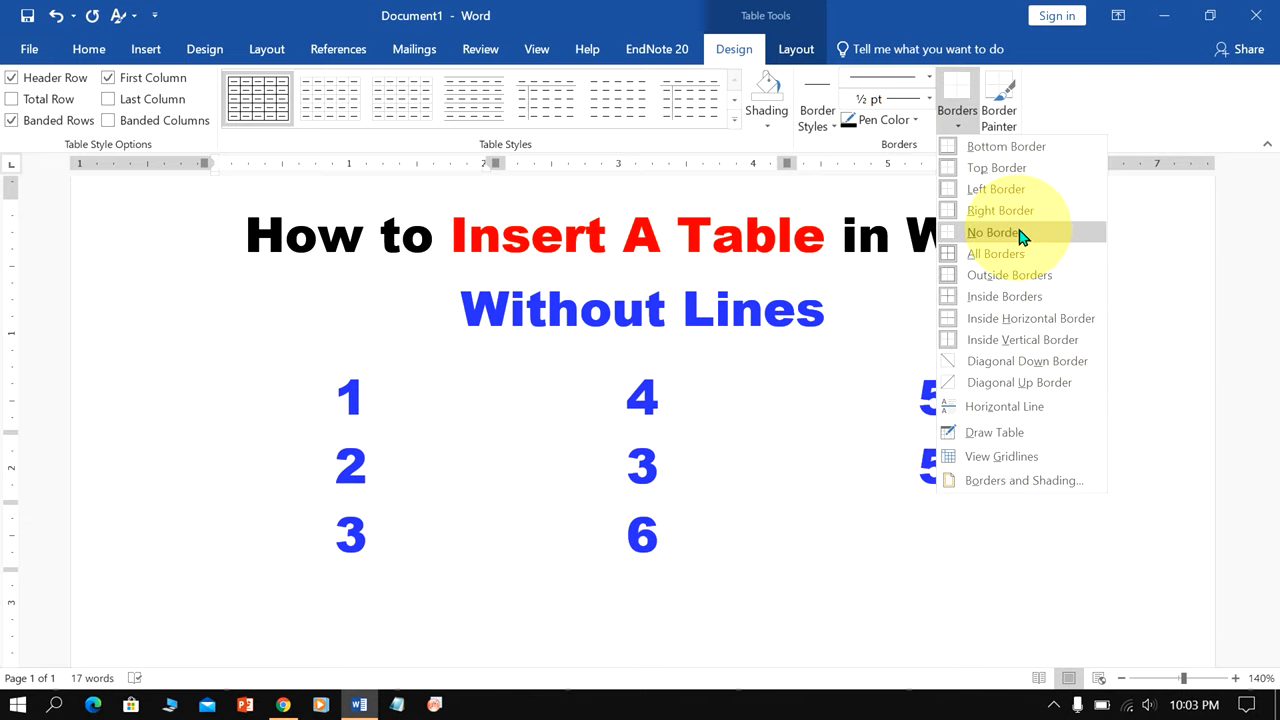
click(993, 232)
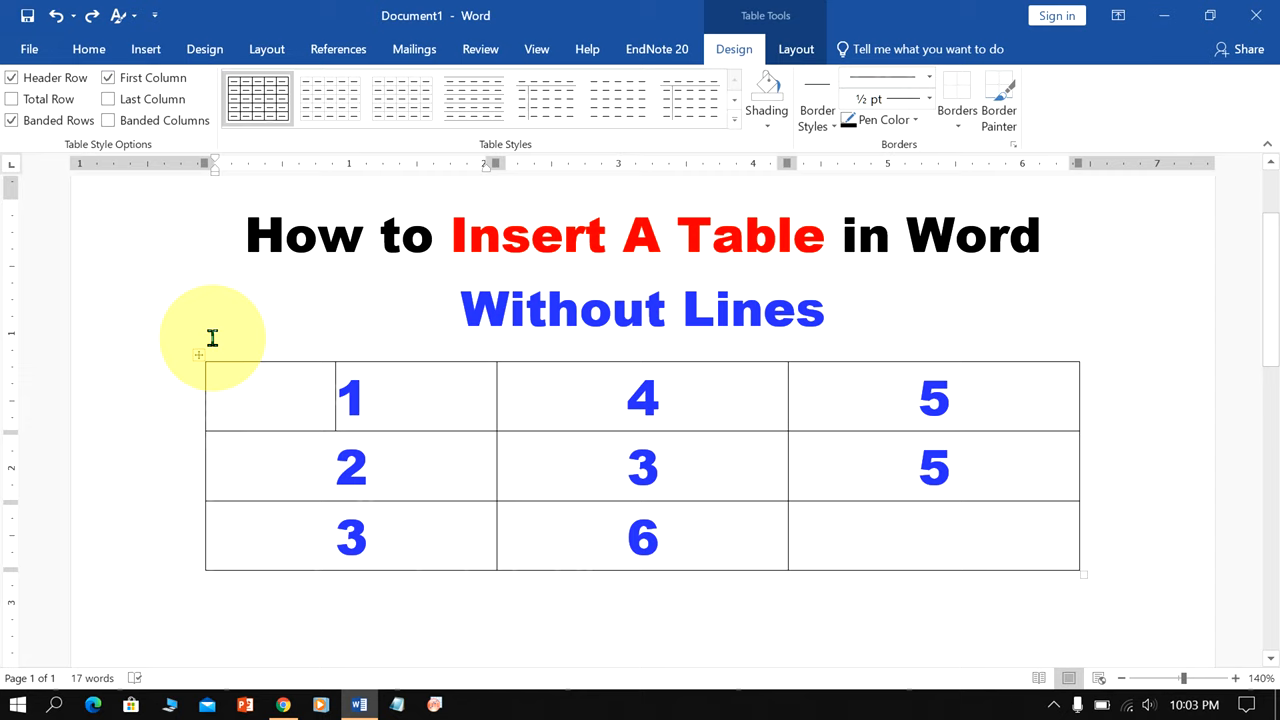
Reselect the table and choose No Border from the mini toolbar's Borders menu.
click(202, 358)
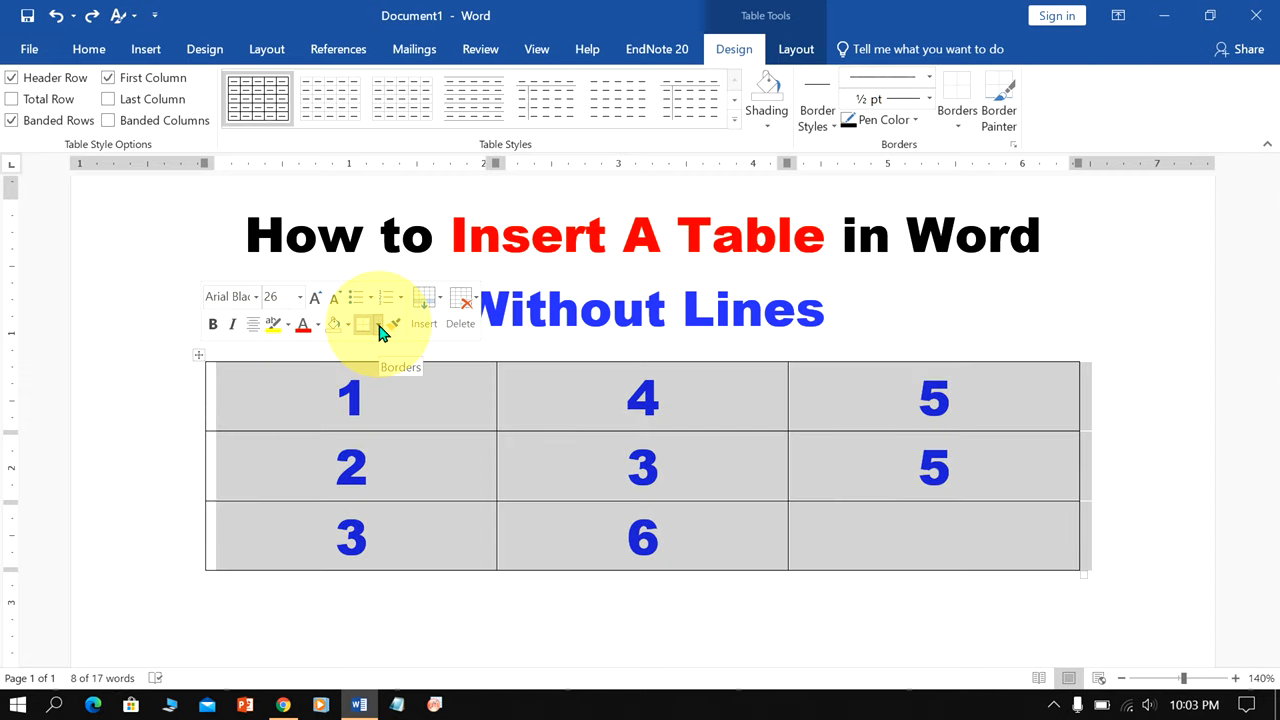
click(395, 323)
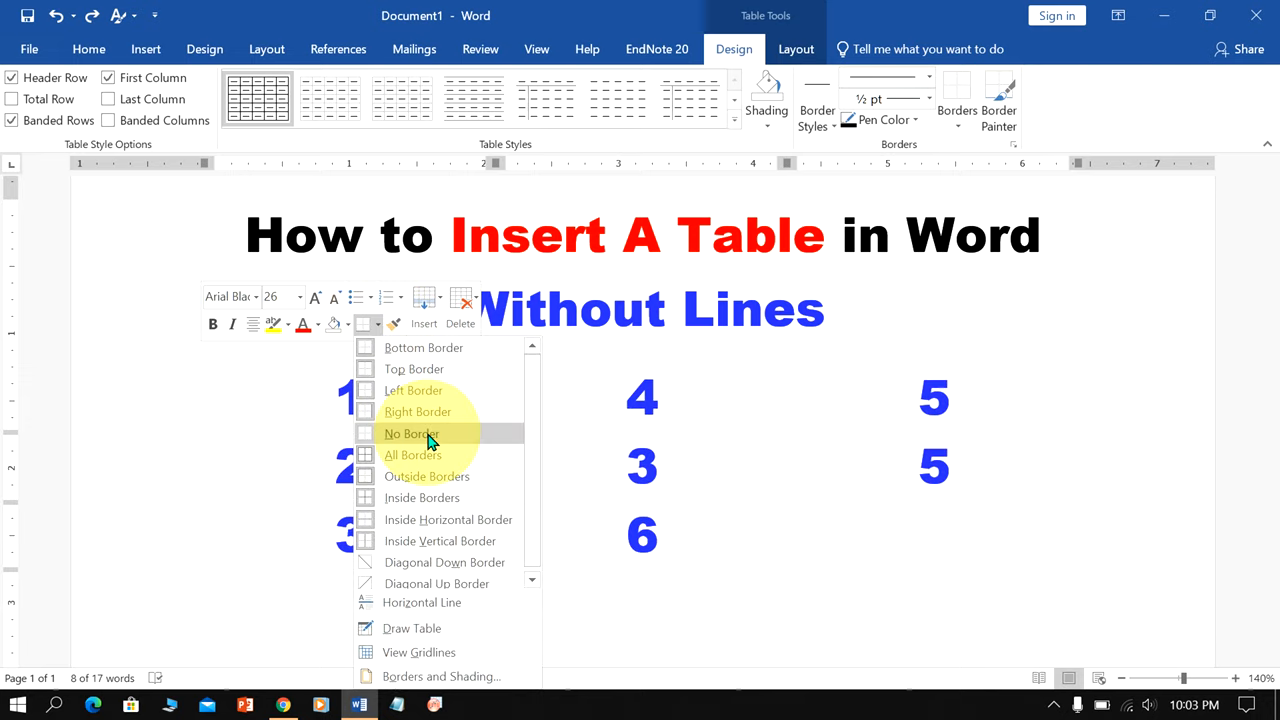
click(411, 433)
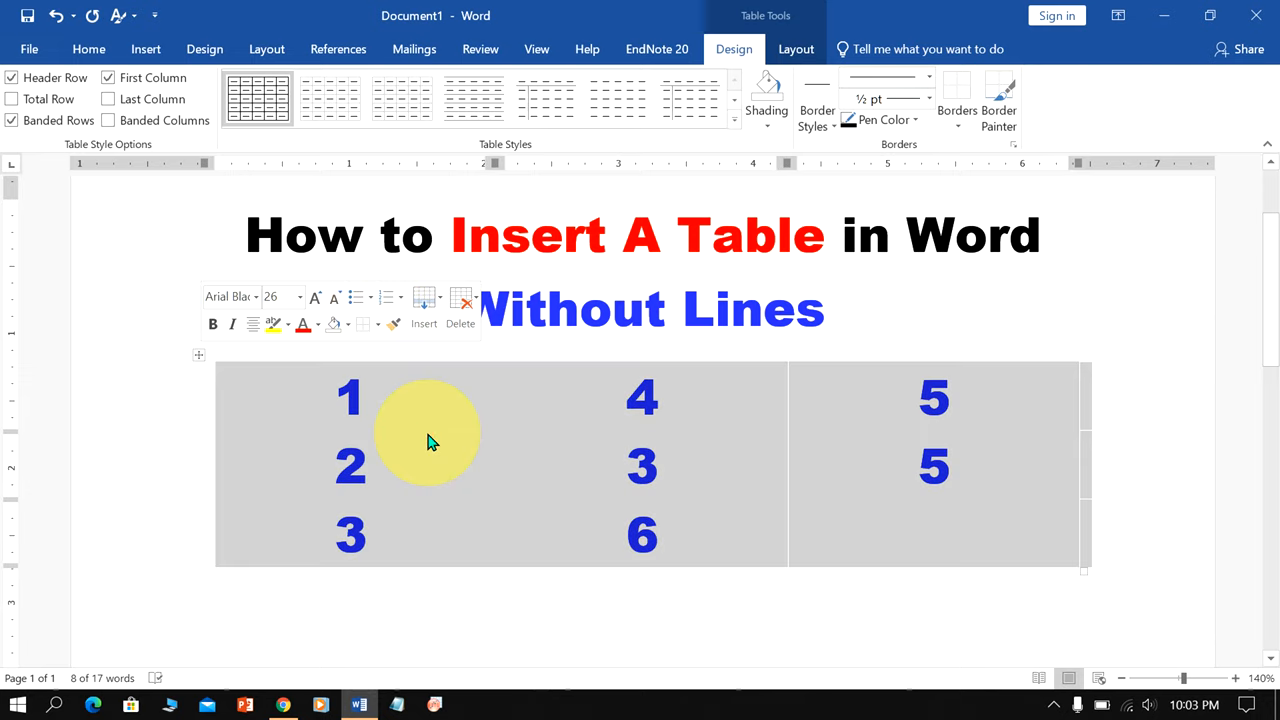